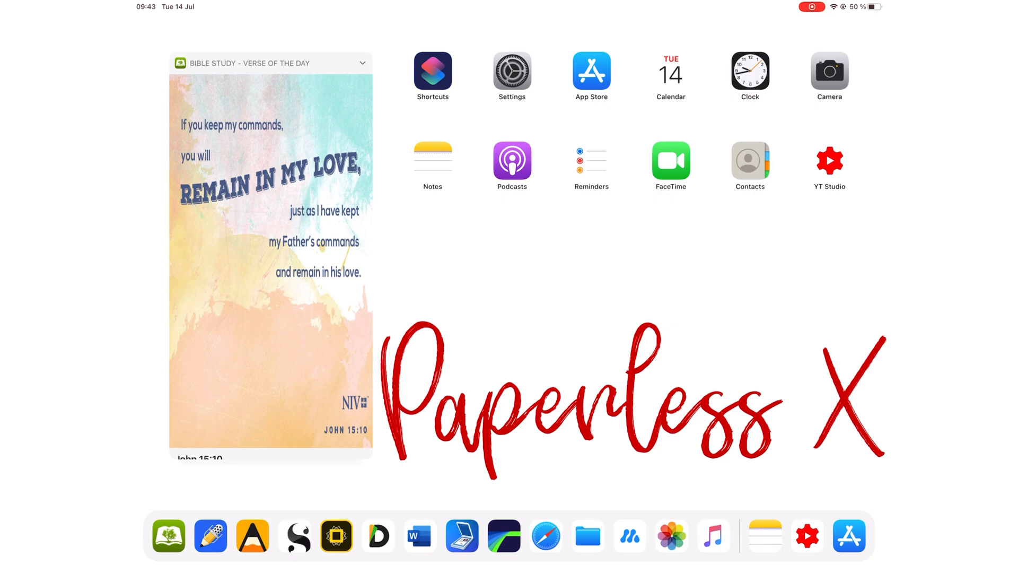
Step: Leave the Apple Beta Software Program page in Safari and return to the Home Screen
click(547, 541)
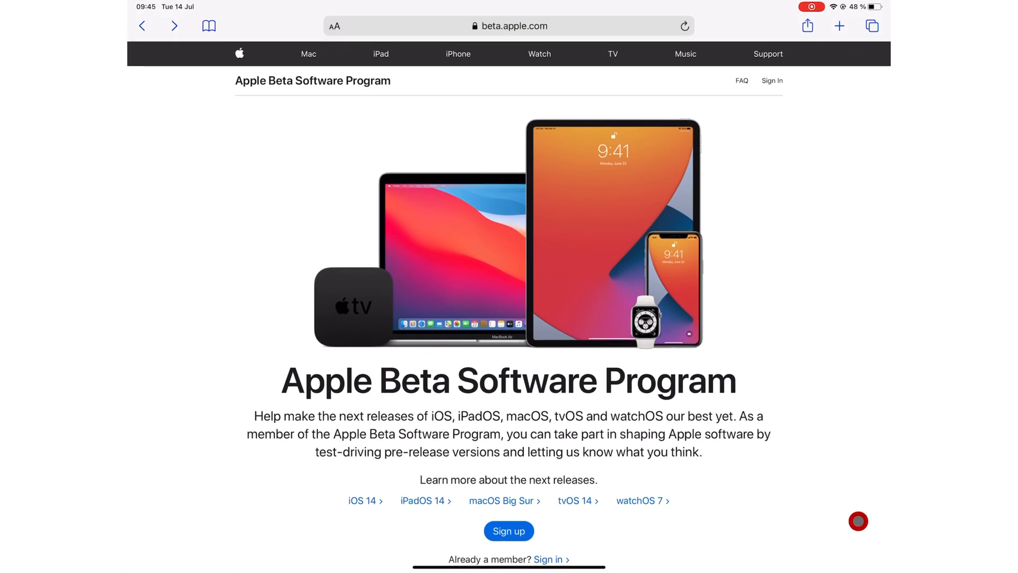
mouse_move(814, 53)
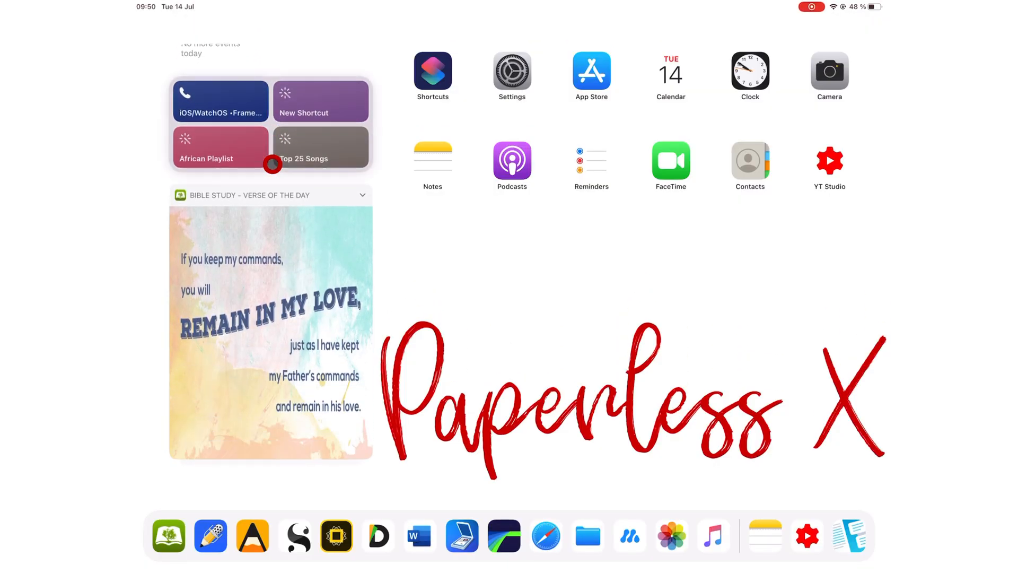
Step: Enter Home Screen jiggle mode and drag the Calendar widget to a new spot
scroll(down, 3)
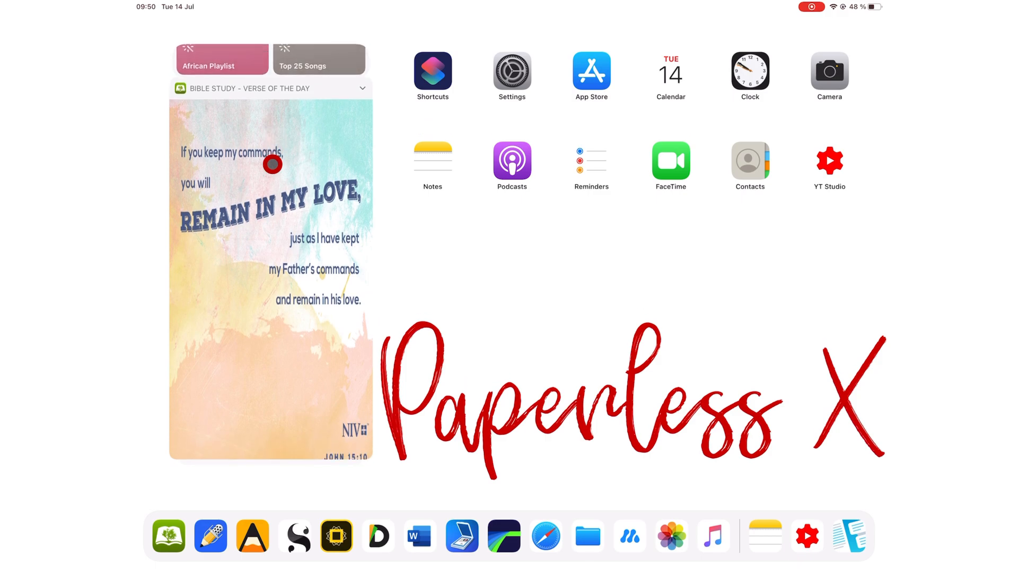
click(270, 163)
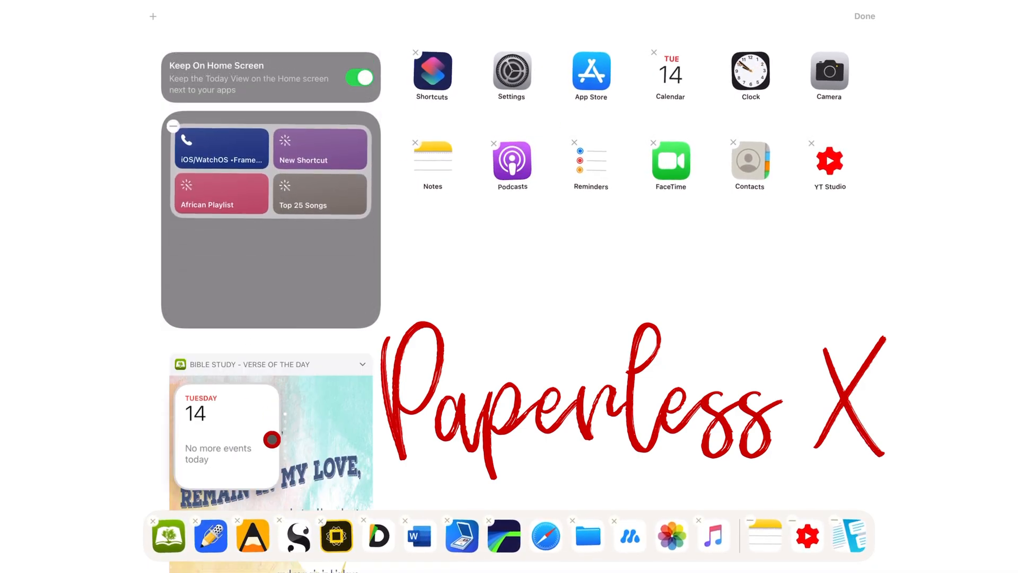
drag(270, 441, 260, 337)
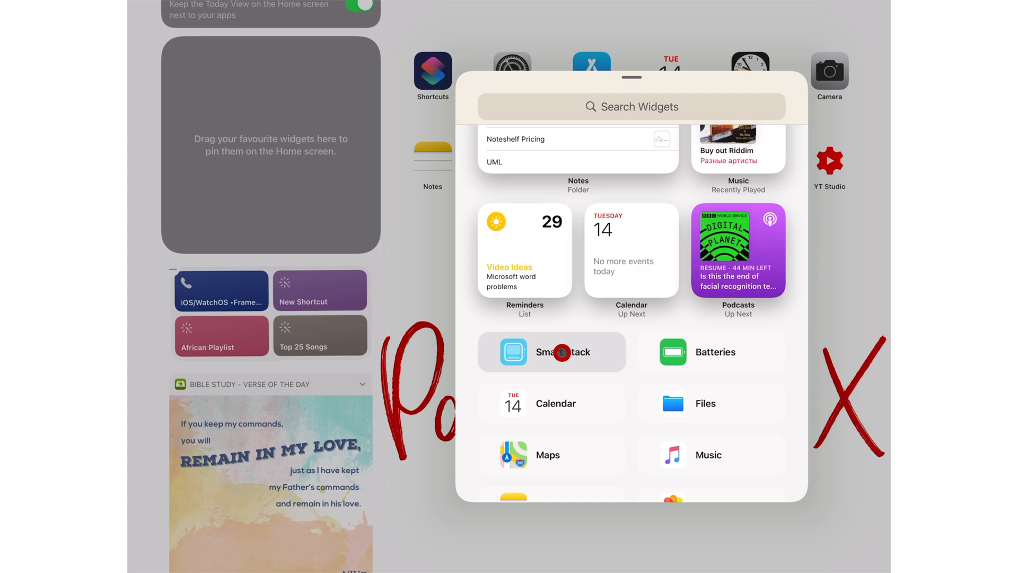
Step: Add the Smart Stack widget from the gallery to the Home Screen
click(551, 352)
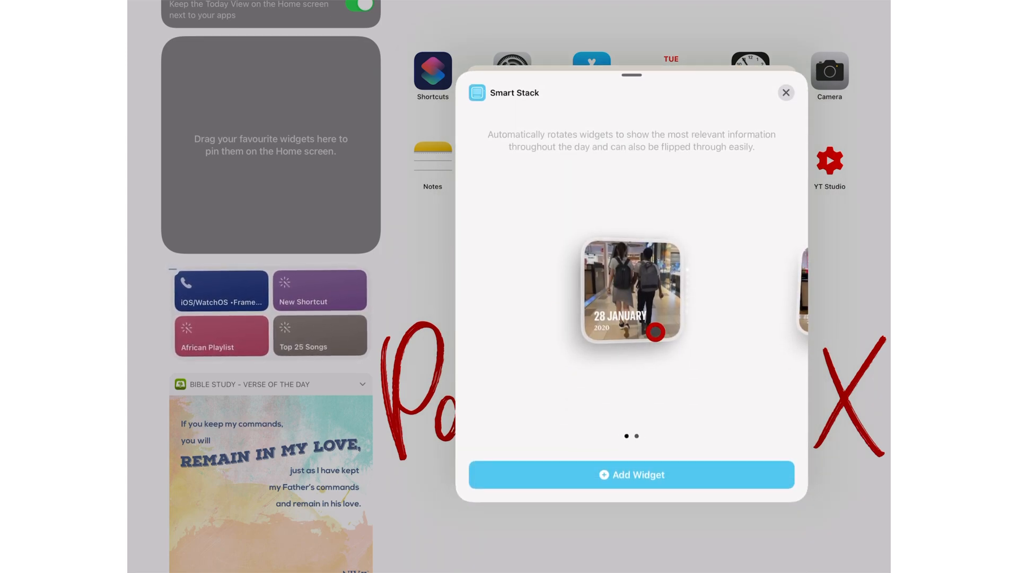
click(786, 92)
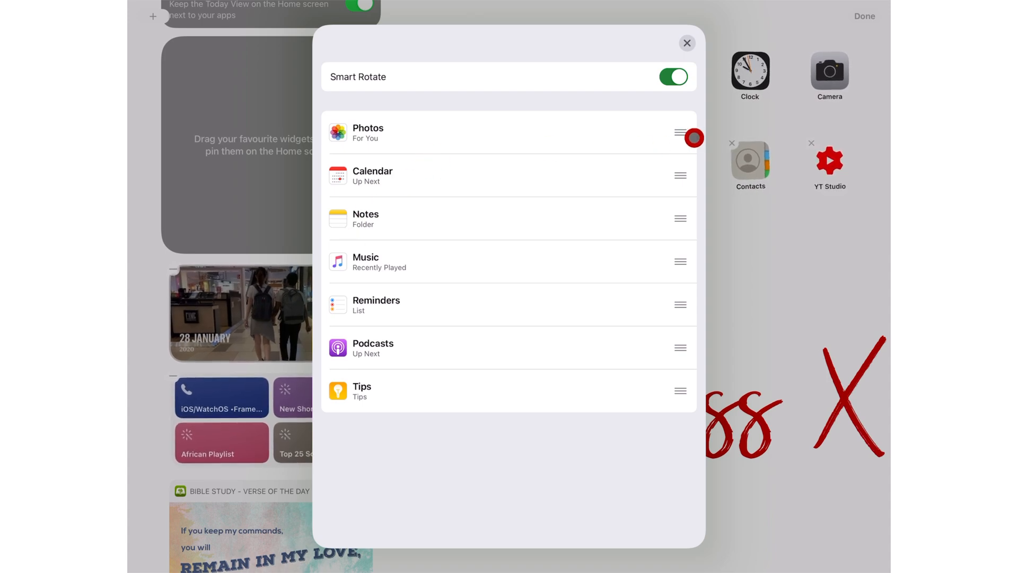
Step: Edit the stack: move Photos last, keep Smart Rotate on, and remove Photos from the stack
drag(690, 138, 644, 209)
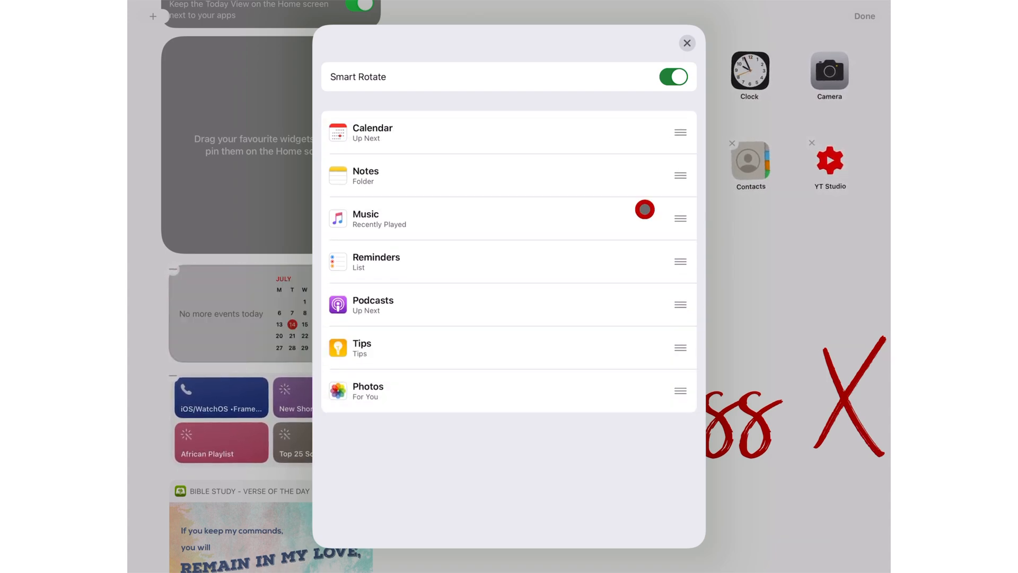
click(673, 77)
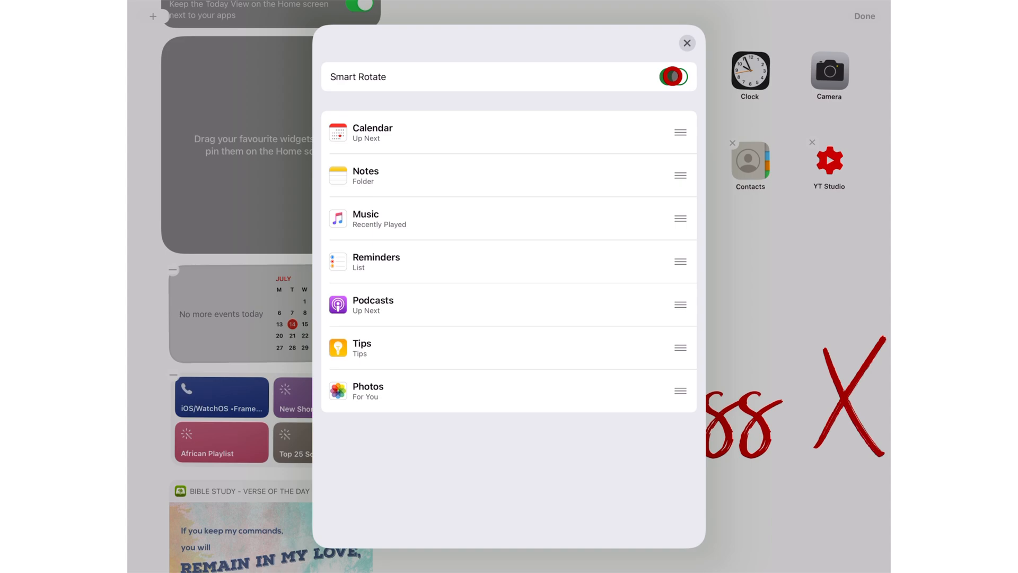
click(687, 43)
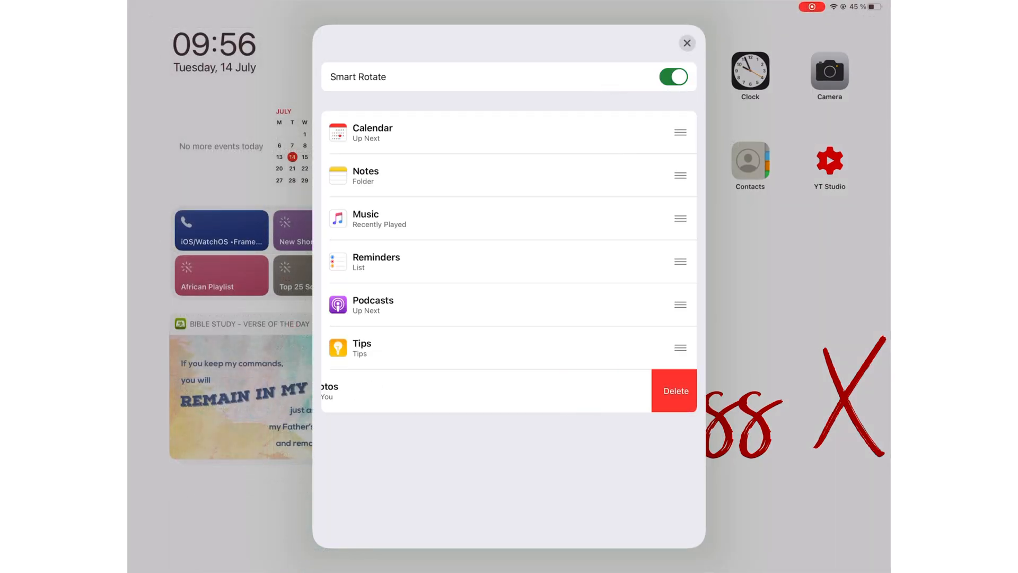
click(675, 390)
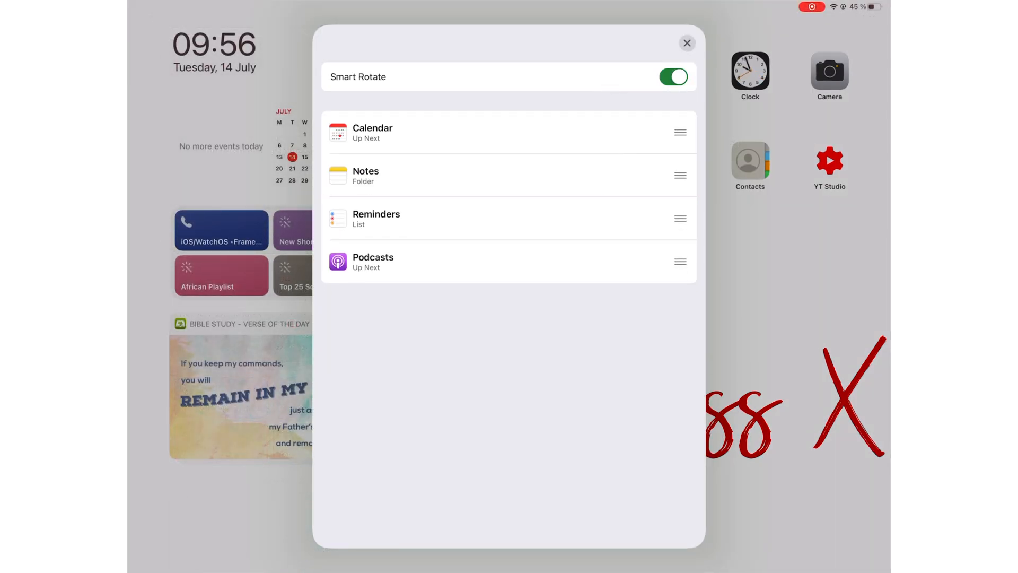
click(688, 43)
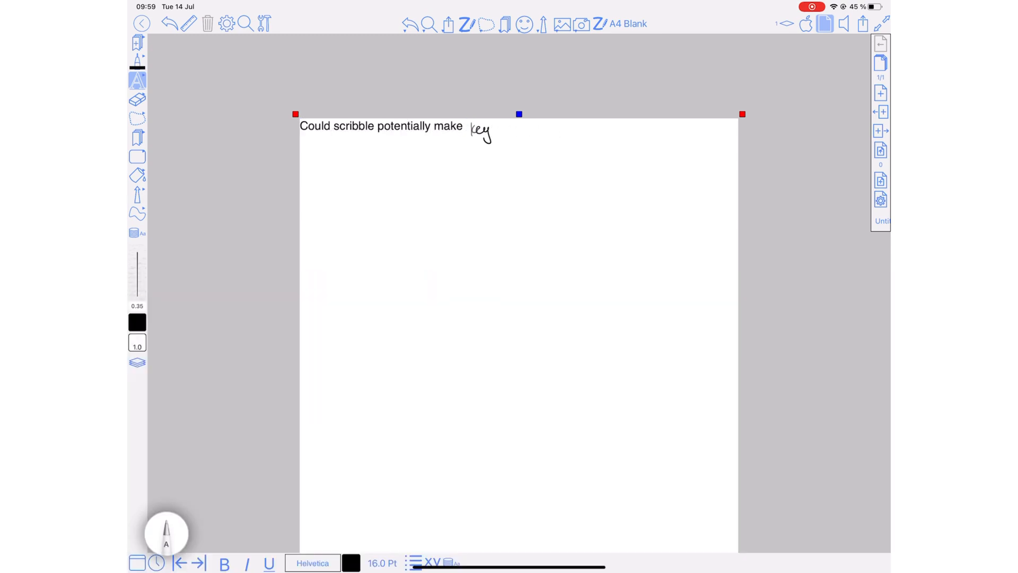
Step: Scribble 'keyboards obsolete?' then 'wonder ... that will affect the way he type on our'
text(keyboards obsolete?)
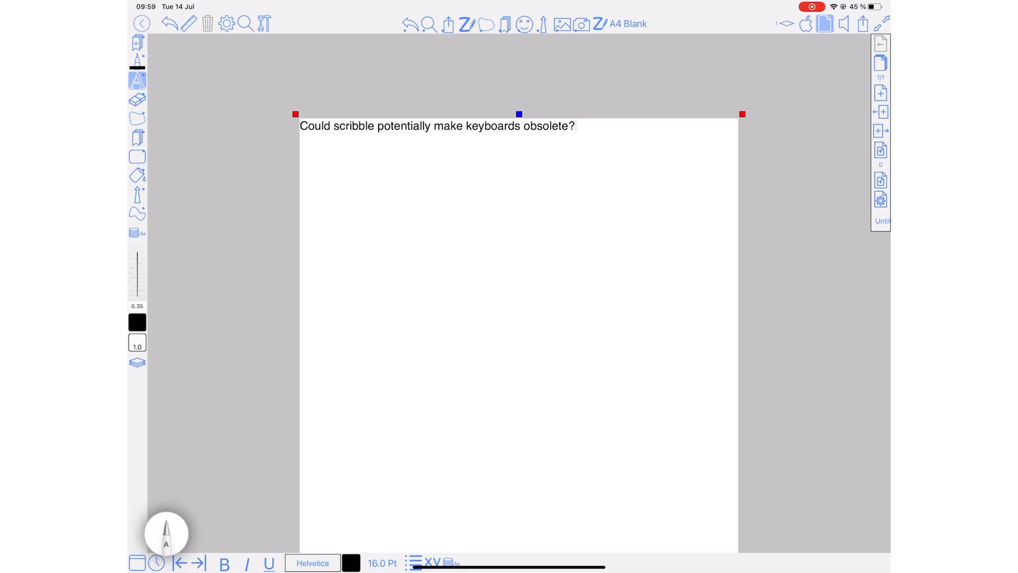
text(wonder)
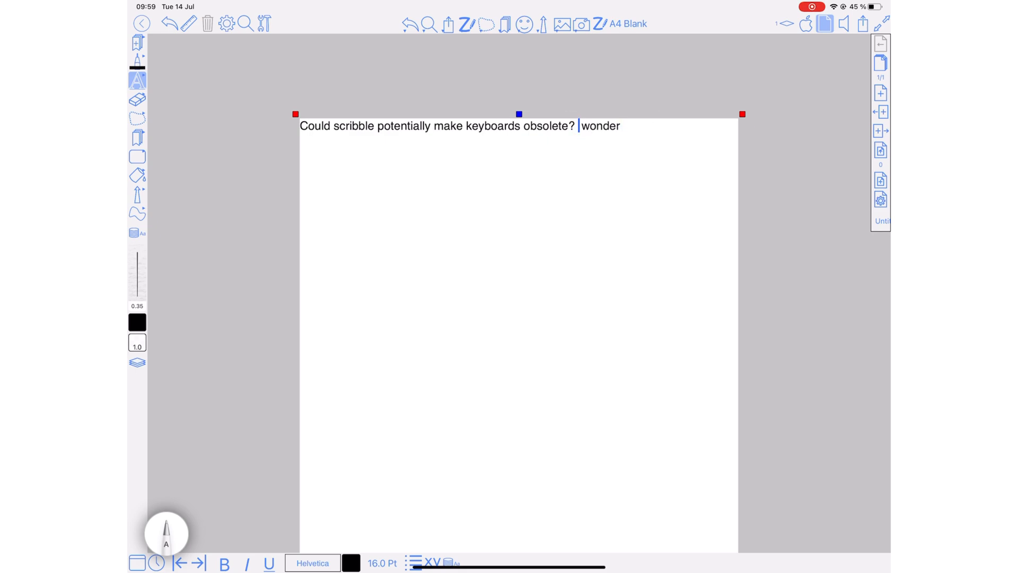
double_click(599, 126)
text(I wonder if)
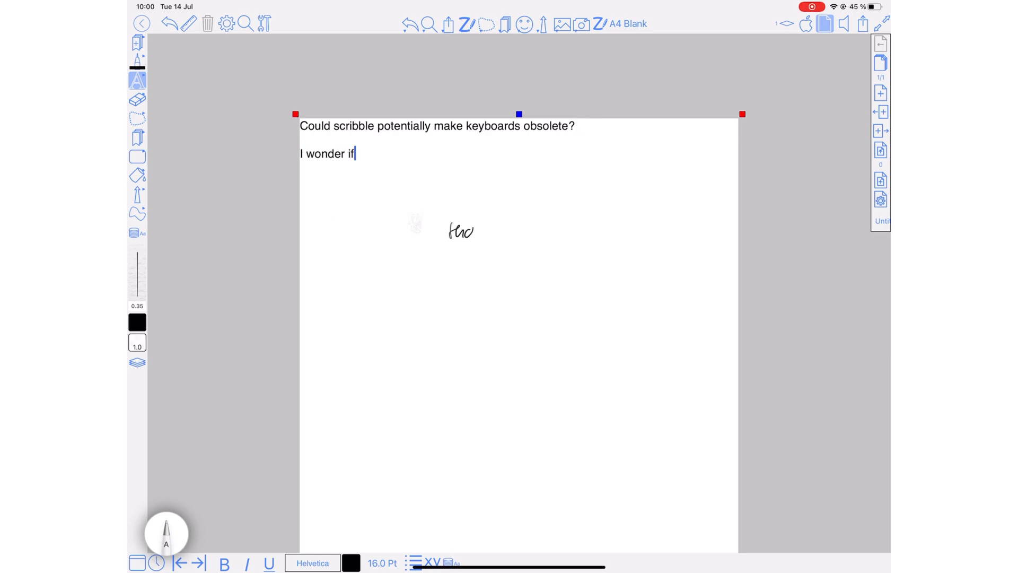
text(that will affect the way he type on our)
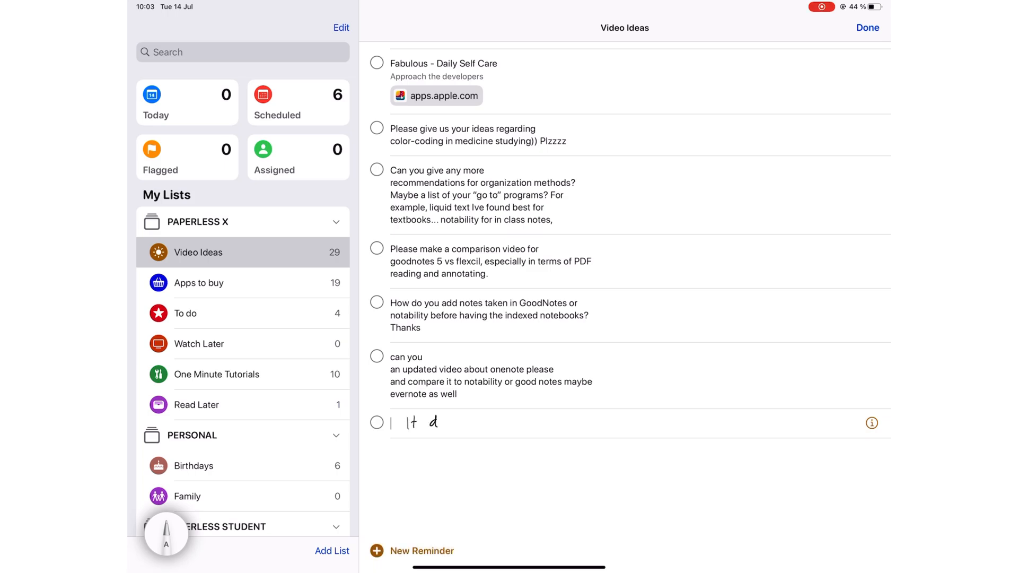
Step: Scribble a Video Ideas reminder reading 'It doesn't require internet connection'
text(It doesn't)
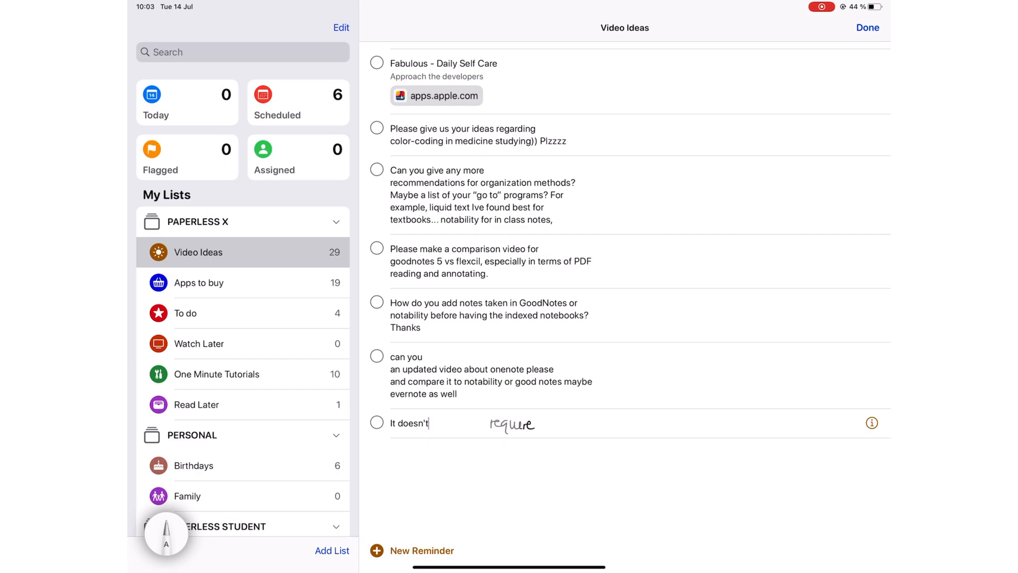
text(require an)
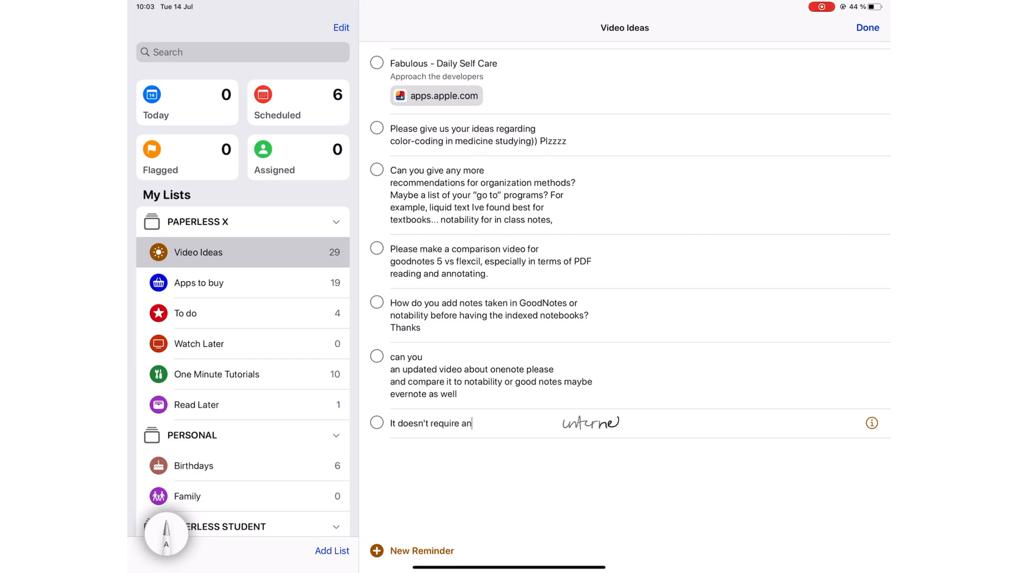
text(internet)
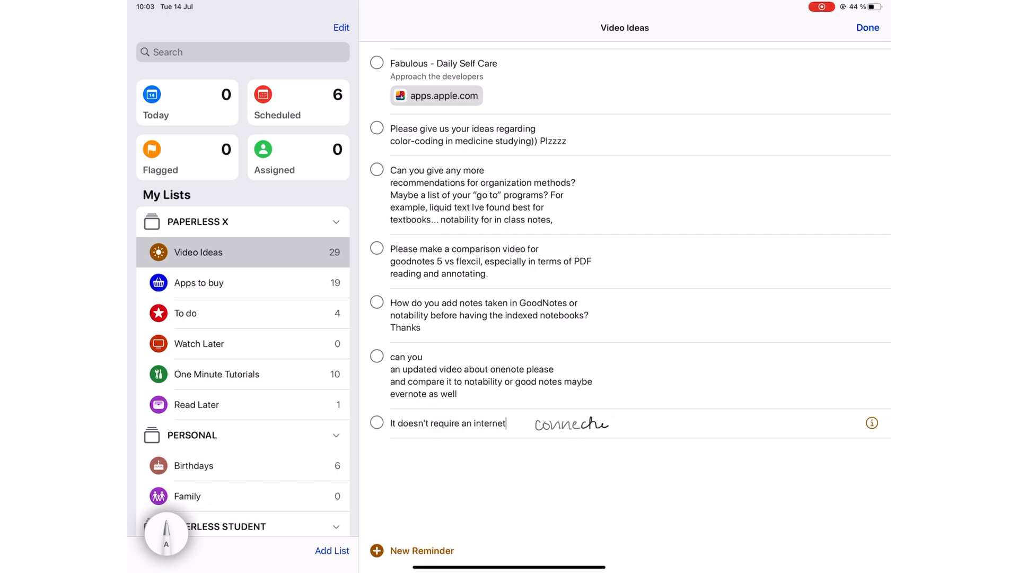
text(connection)
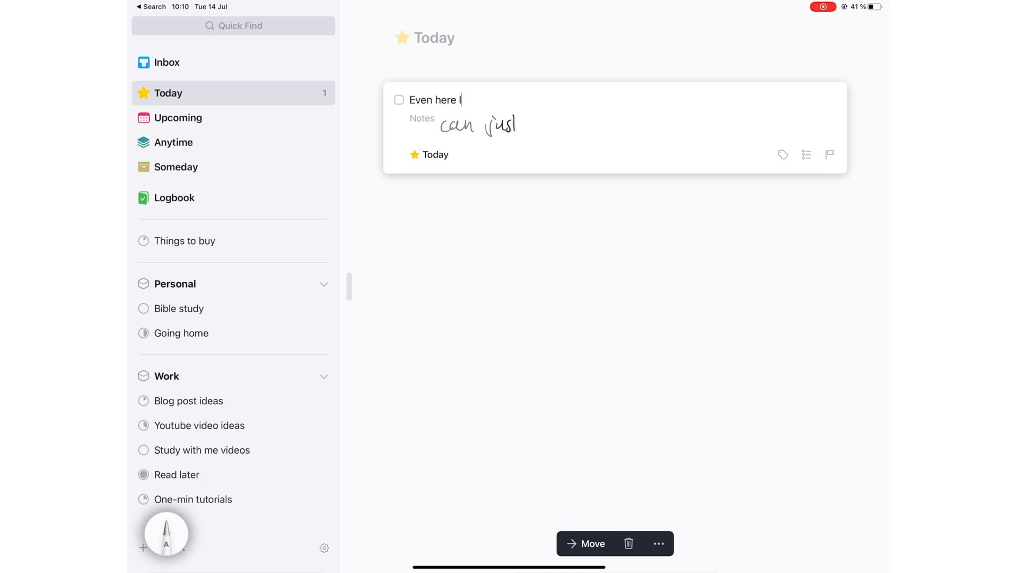
Step: Scribble 'can just write everything' onto the Today to-do title
text(can just write)
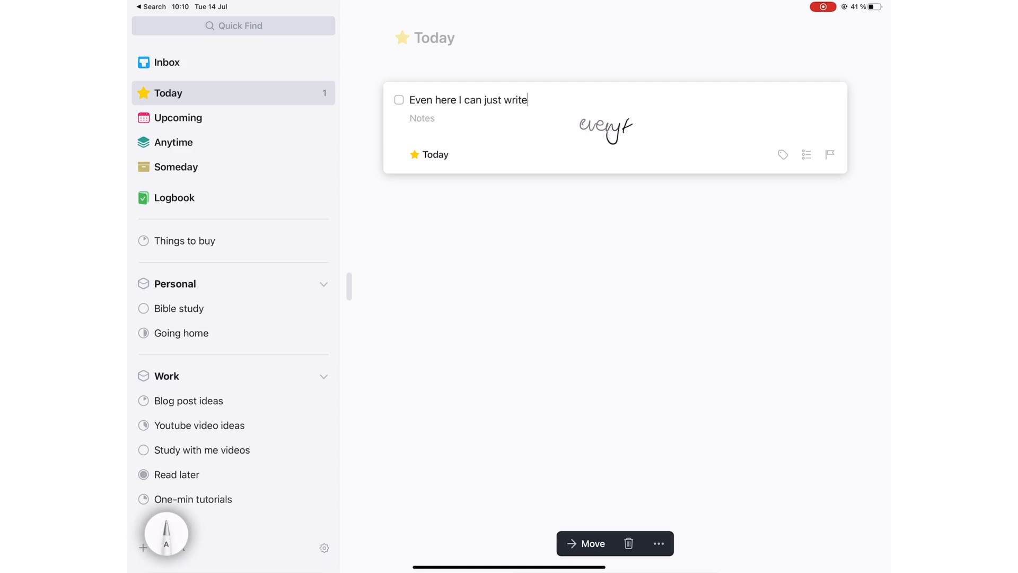
text(everything)
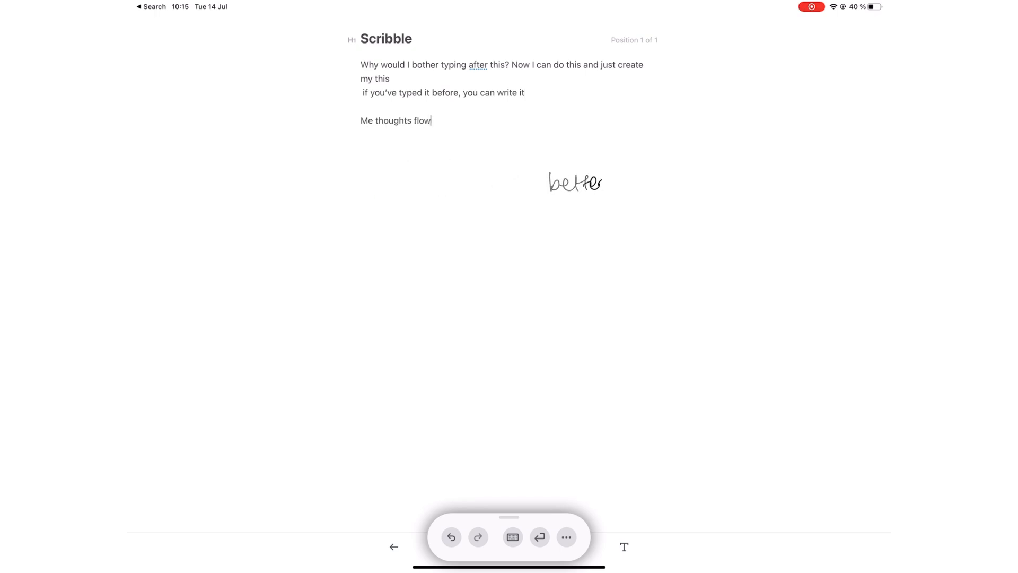
Step: Scribble 'better when', a comma and 'handwrite' at the end of the last line
text(better when)
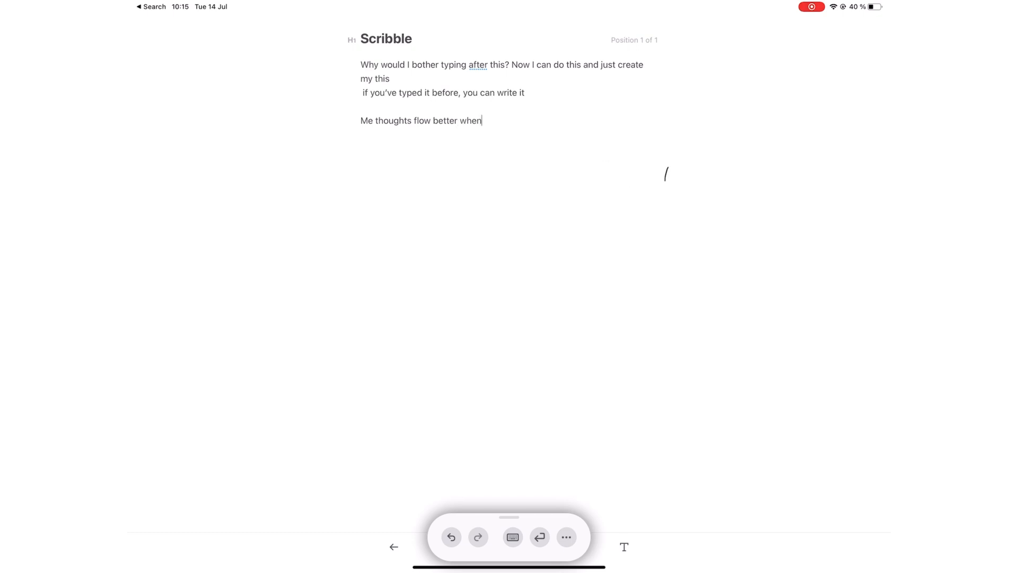
drag(376, 214, 452, 208)
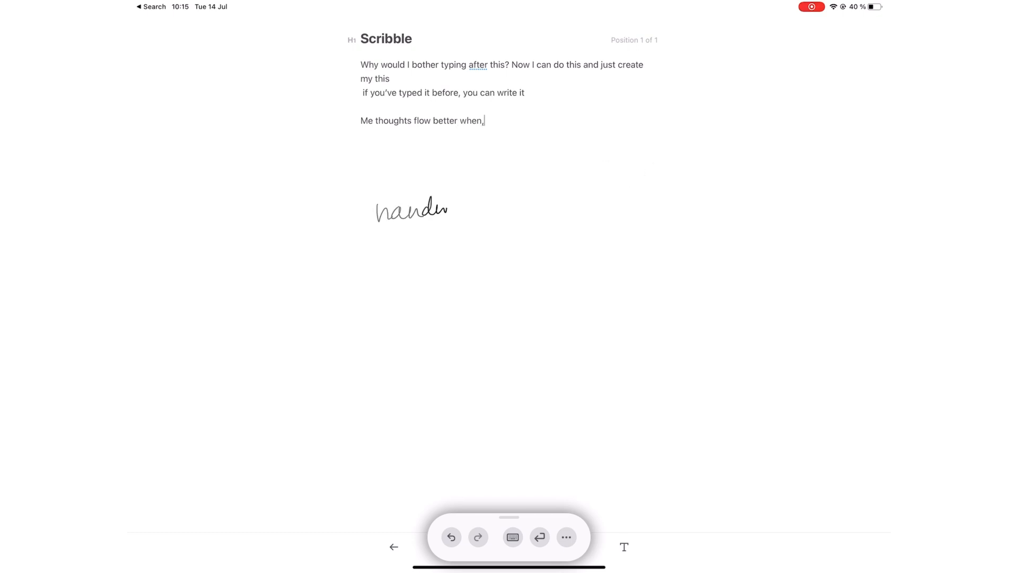
text(handwrite)
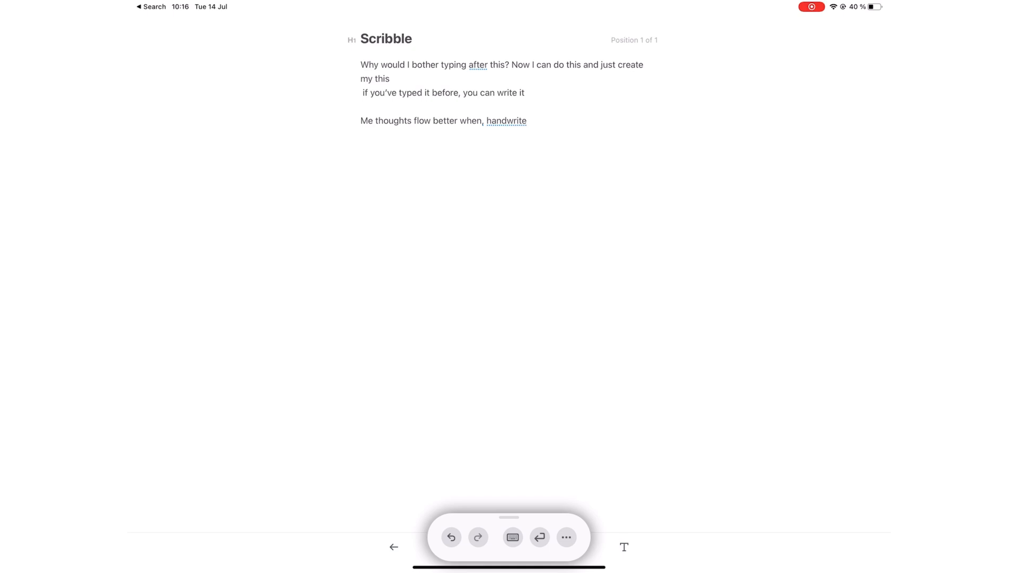
drag(422, 254, 484, 253)
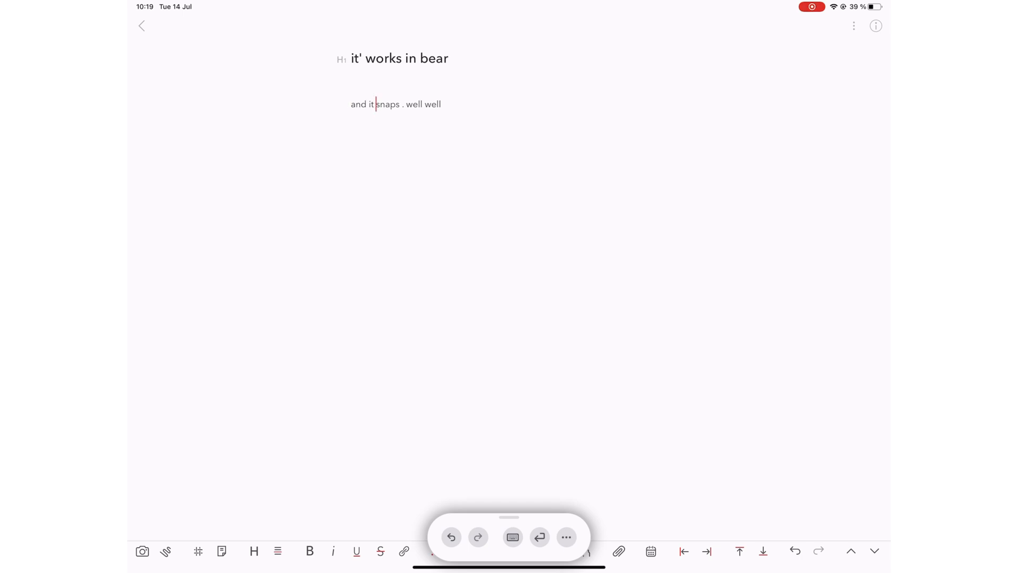
Step: Place the cursor in the Bear note body and scribble words that snap into typed text
click(406, 58)
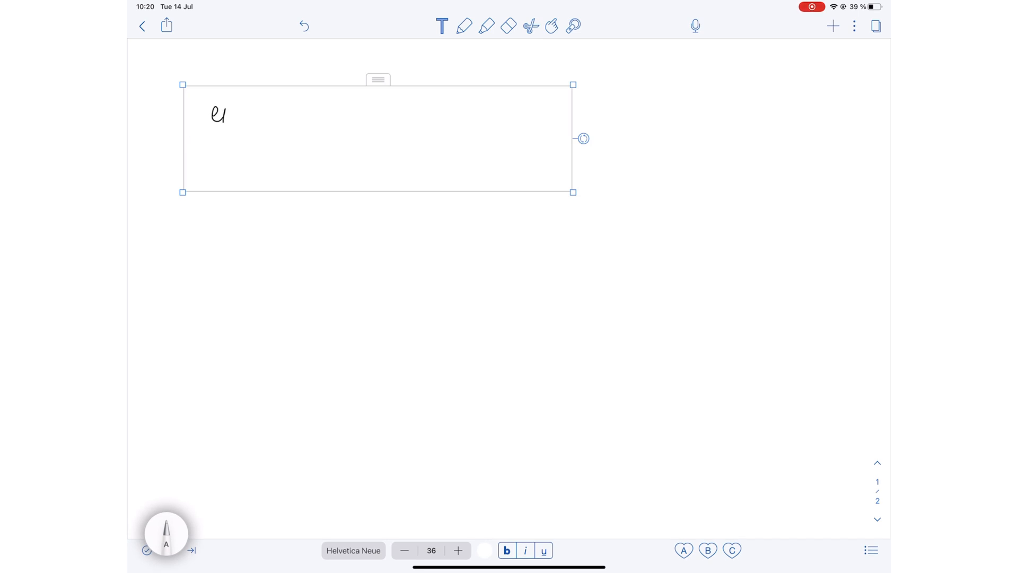
drag(230, 126, 266, 126)
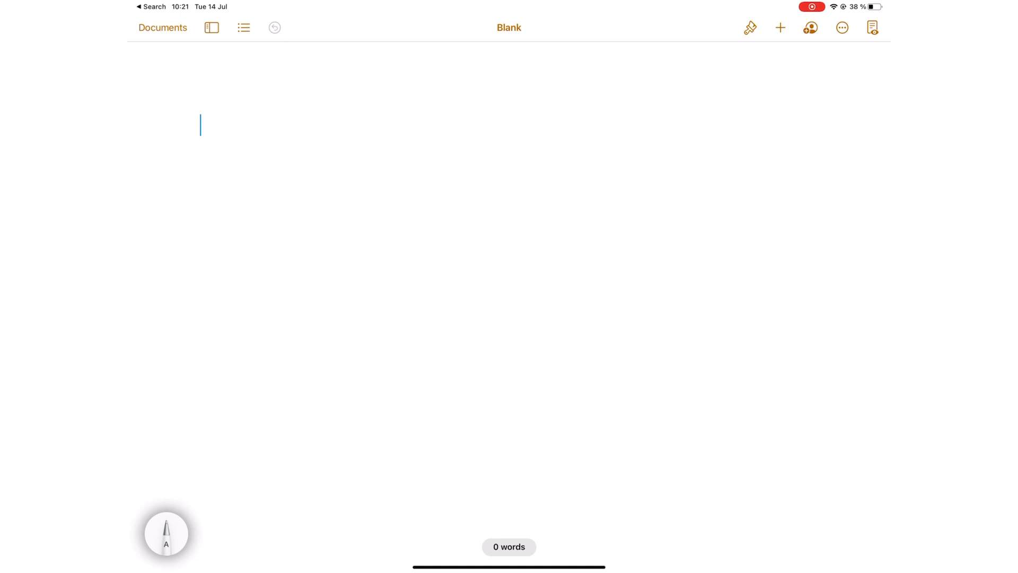
Step: Tap into the blank Pages document and choose the pencil mode from Smart Annotation or Drawing
click(167, 541)
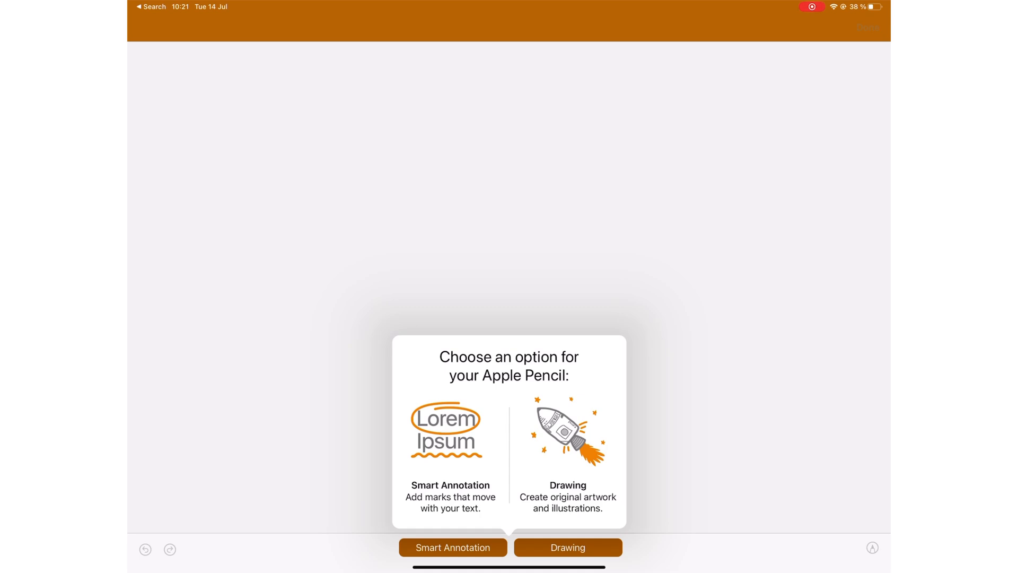
click(453, 562)
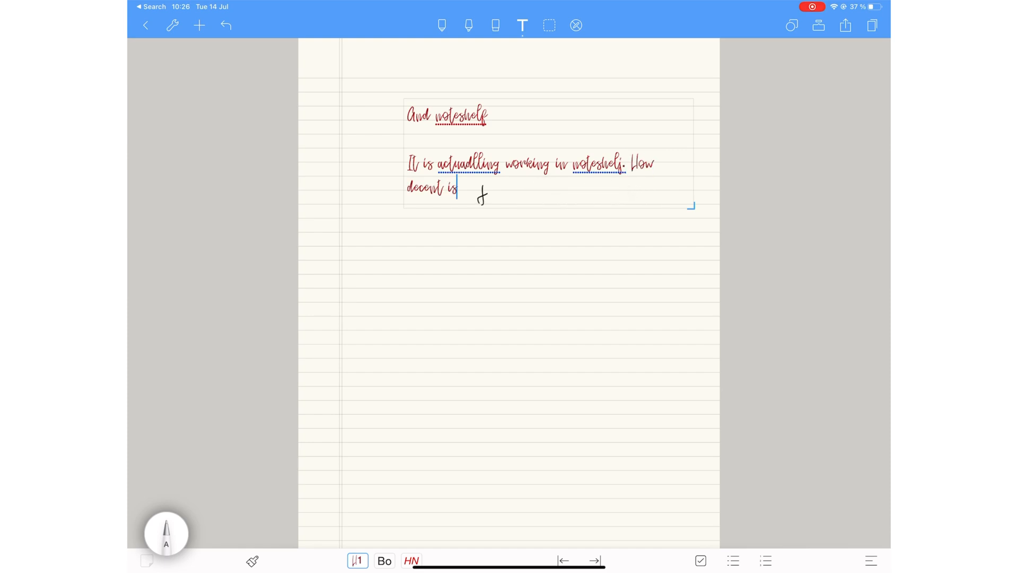
Step: Scribble more words after 'How decent is' in the Noteshelf text box
drag(477, 195, 526, 199)
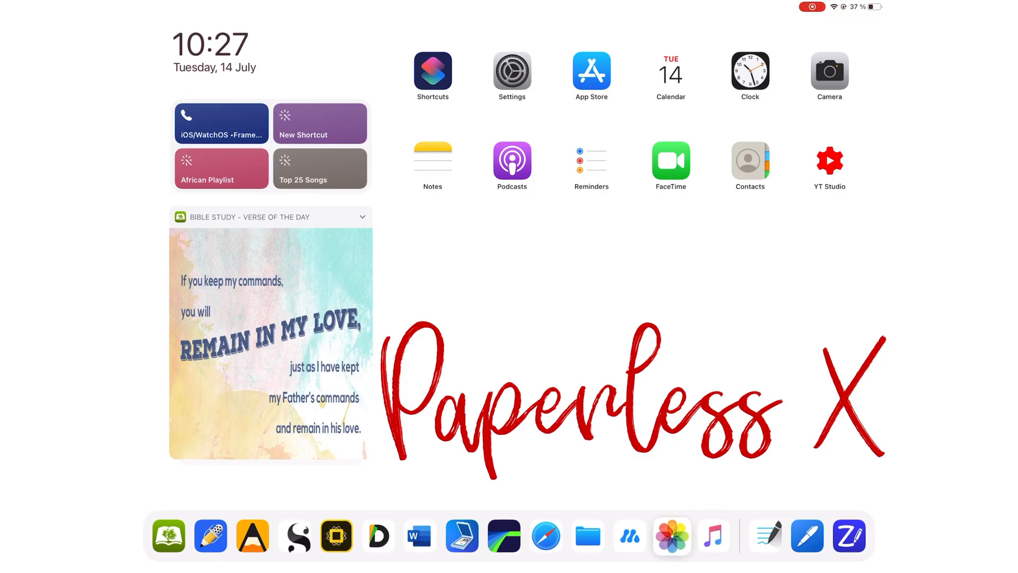
Step: Browse the Photos sidebar, enter the Paeds shared album and select all 12 photos
click(671, 537)
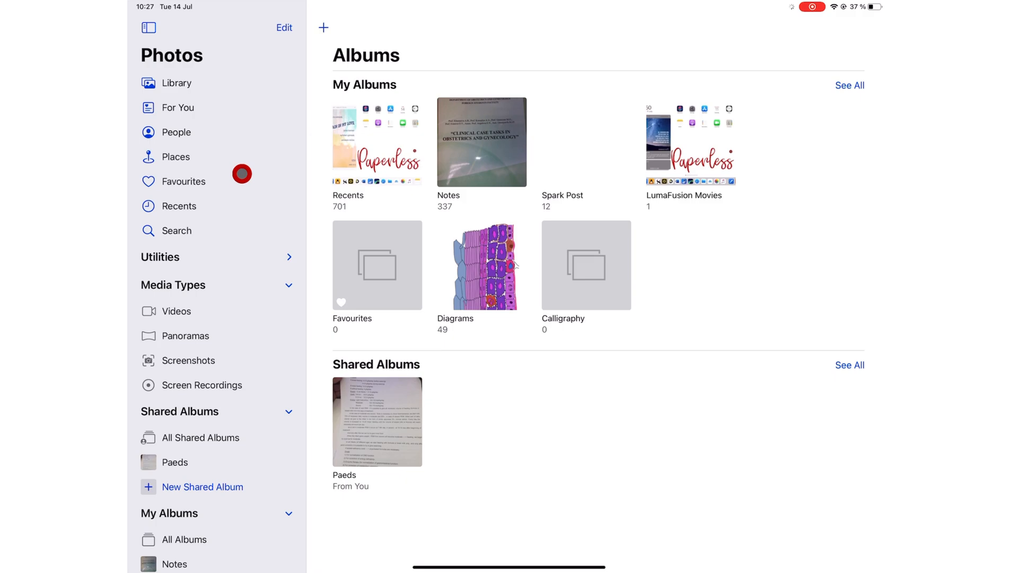
mouse_move(231, 60)
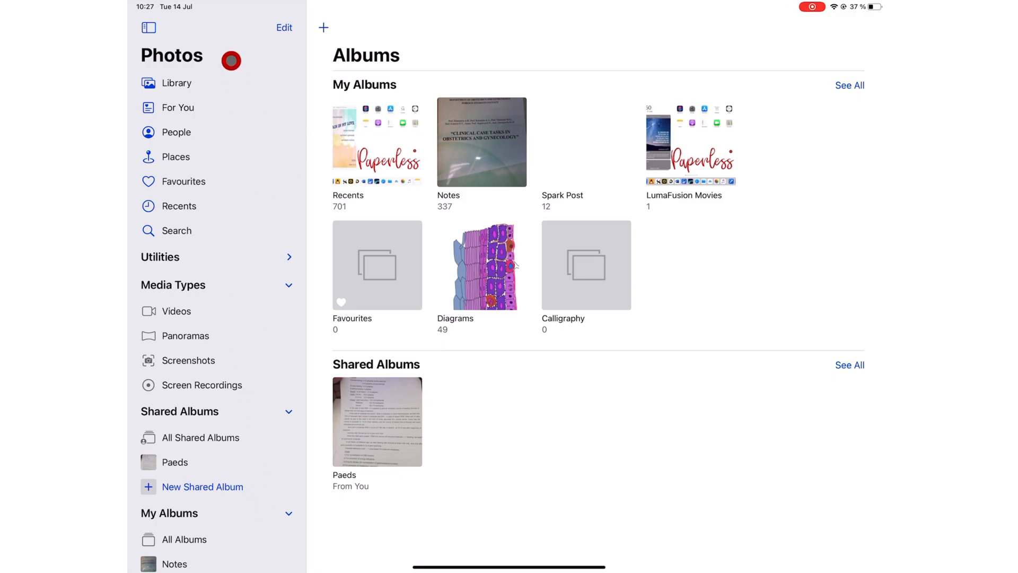
mouse_move(222, 301)
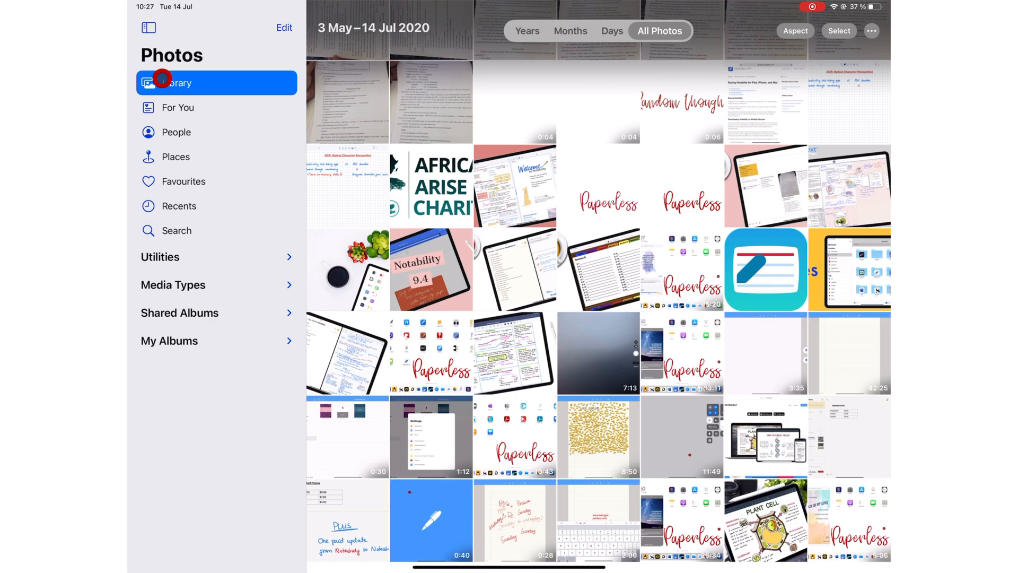
scroll(down, 3)
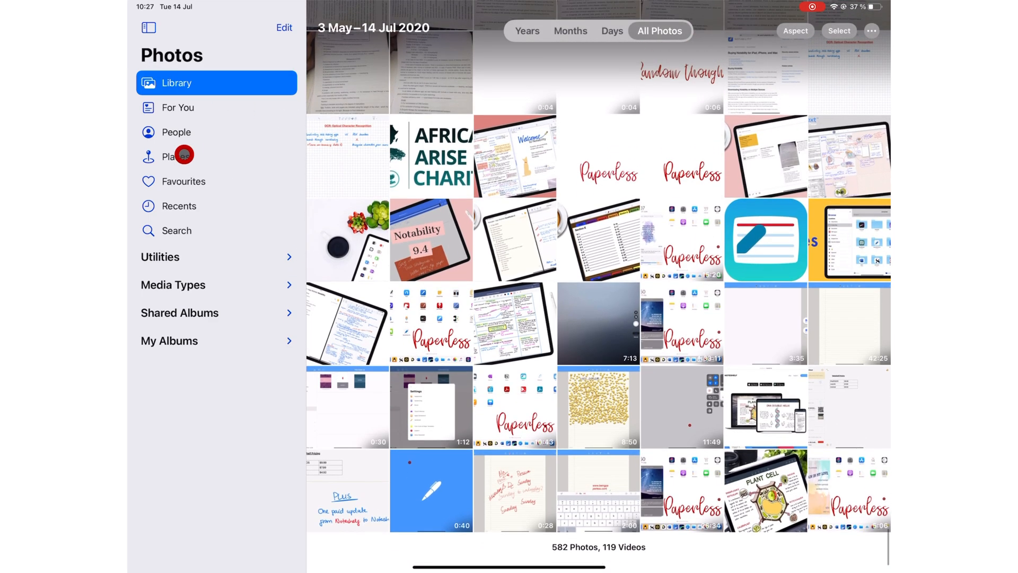
mouse_move(194, 181)
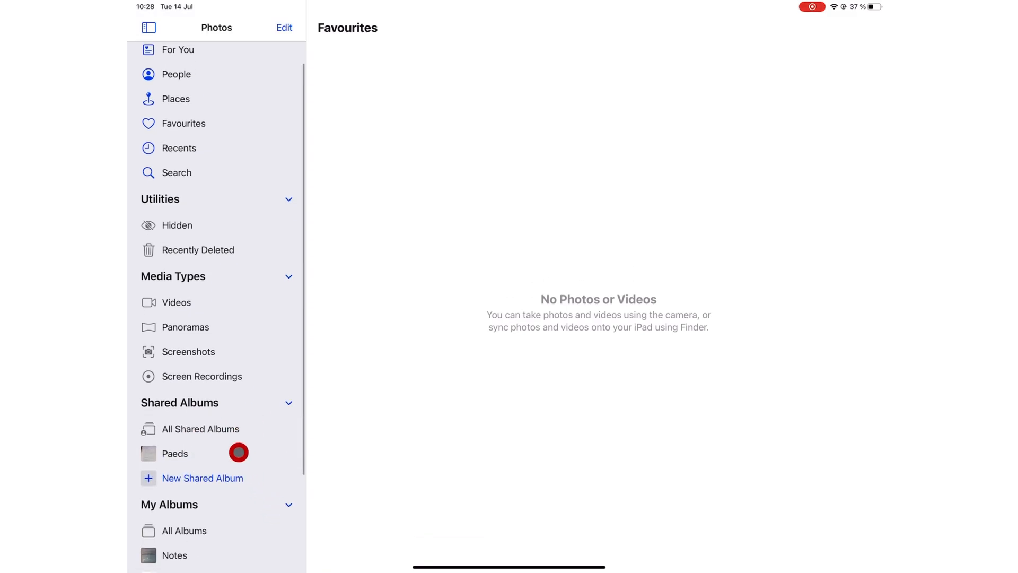
click(174, 454)
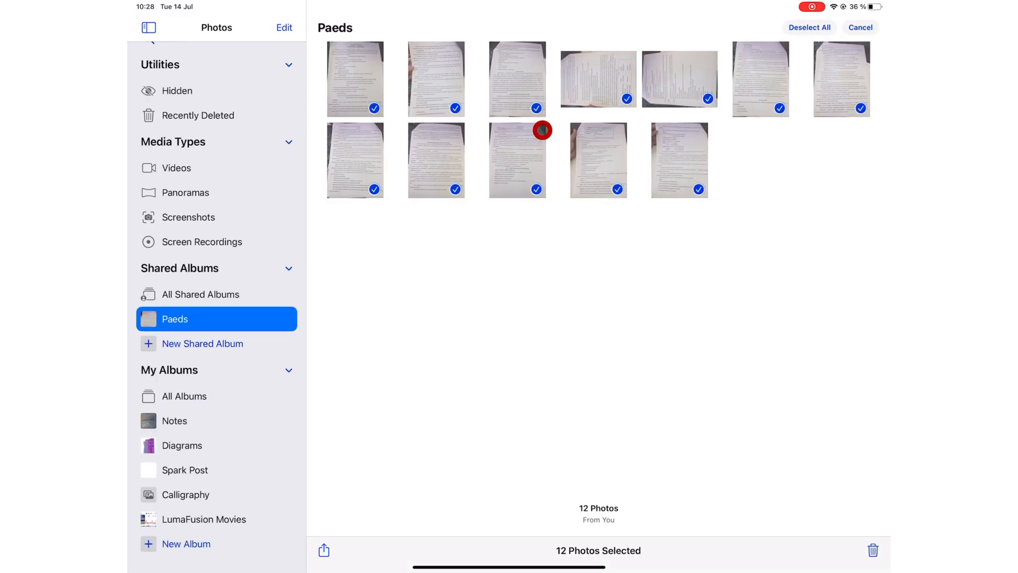
drag(517, 159, 201, 445)
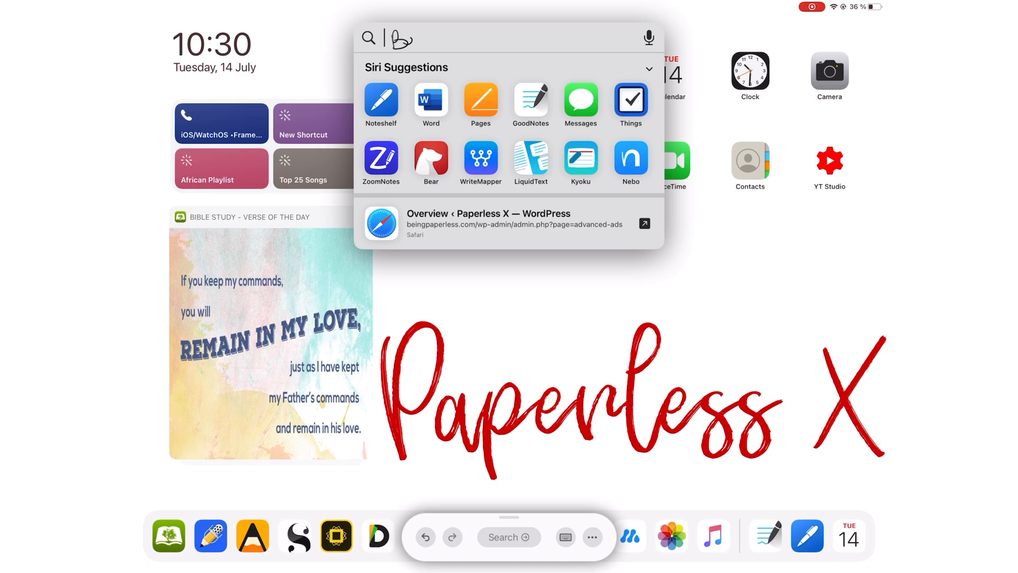
Step: Search 'Beingpaperless' then 'Plus' with Scribble so the Paperless X site surfaces first
text(Beingpaperless)
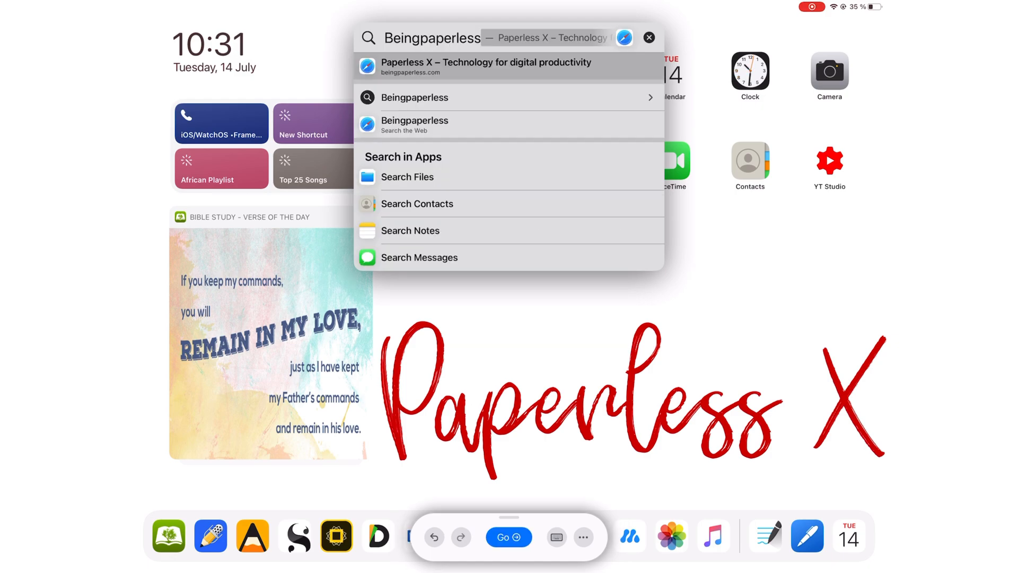
text(Plus)
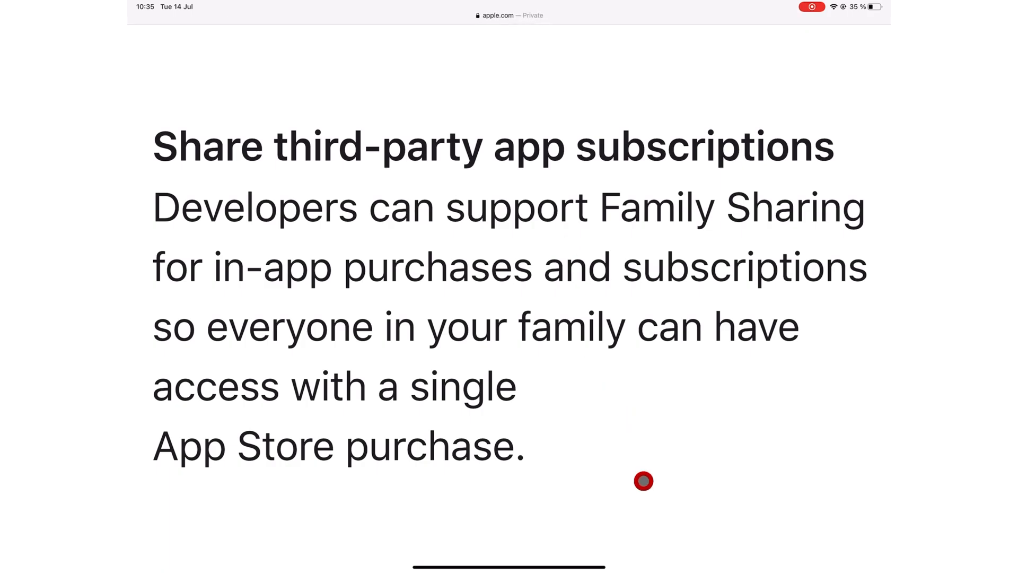
mouse_move(658, 493)
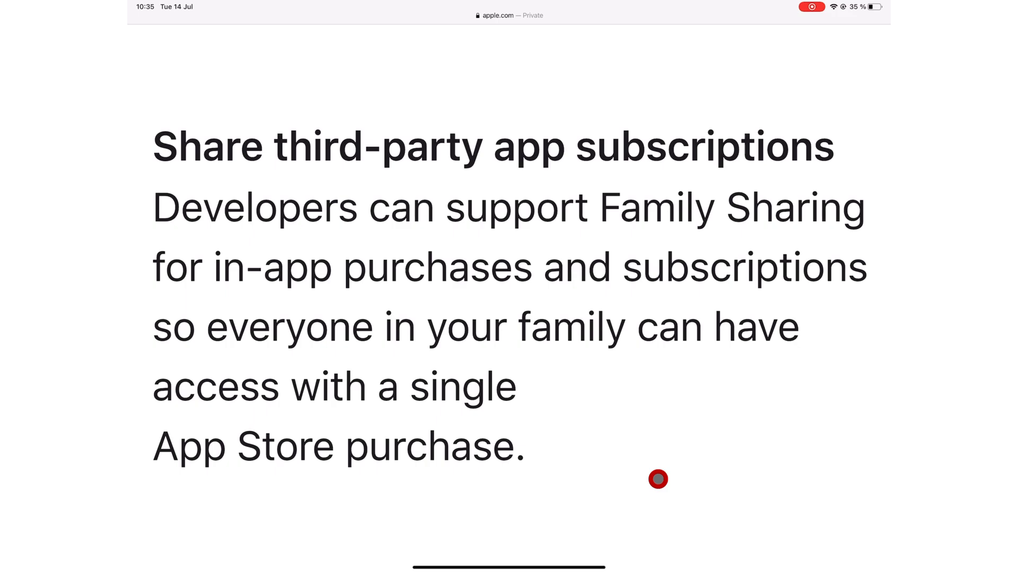